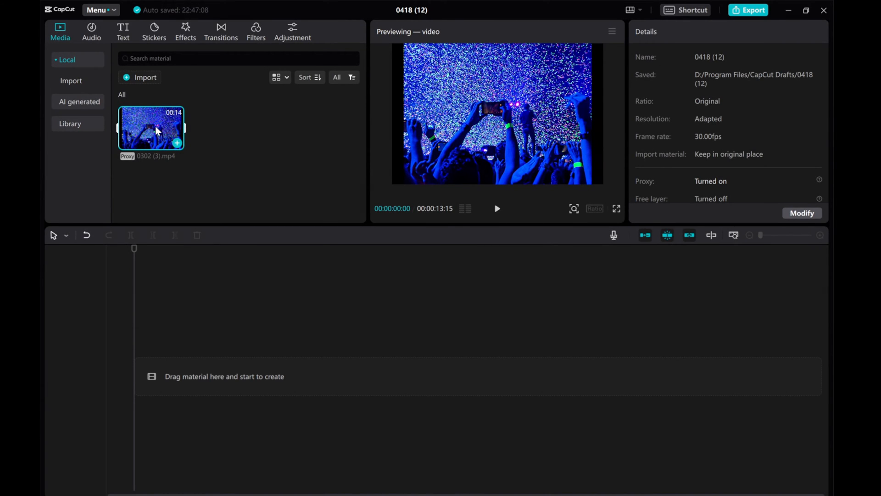
Delete the 0302 (3).mp4 concert crowd clip from the Media panel.
{"action": "right_click", "coordinate": [150, 127]}
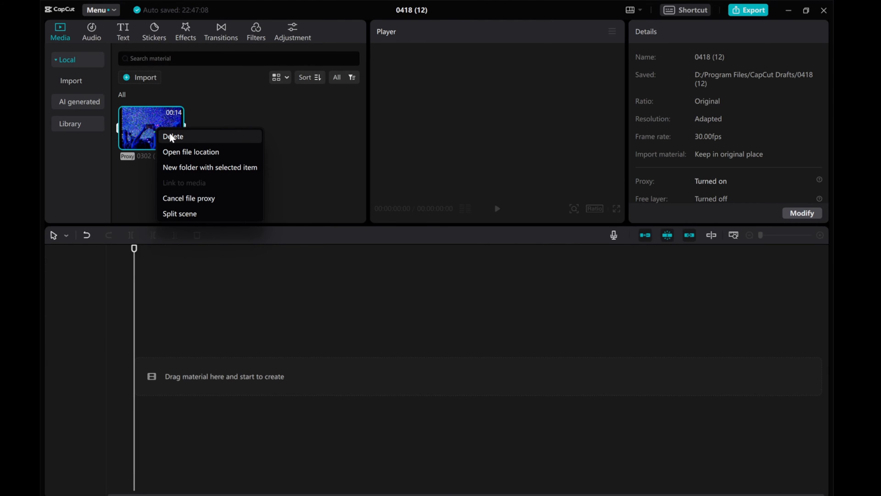
{"action": "left_click", "coordinate": [173, 137]}
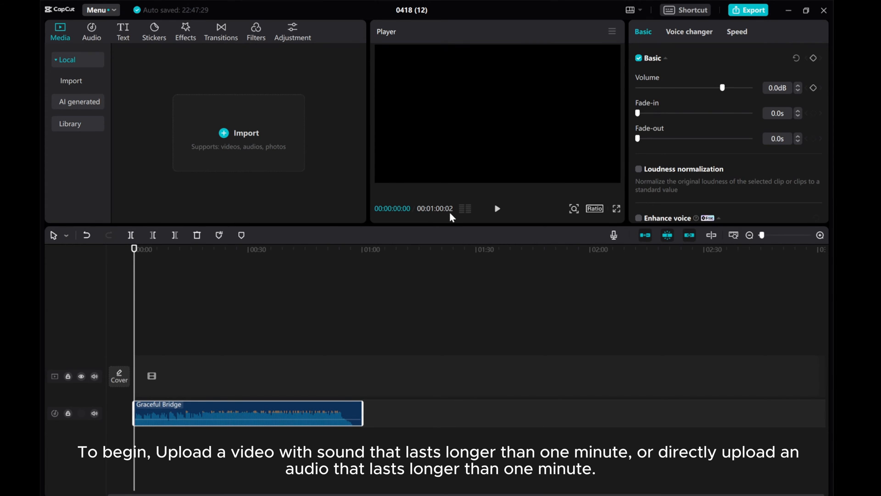
{"action": "mouse_move", "coordinate": [478, 220]}
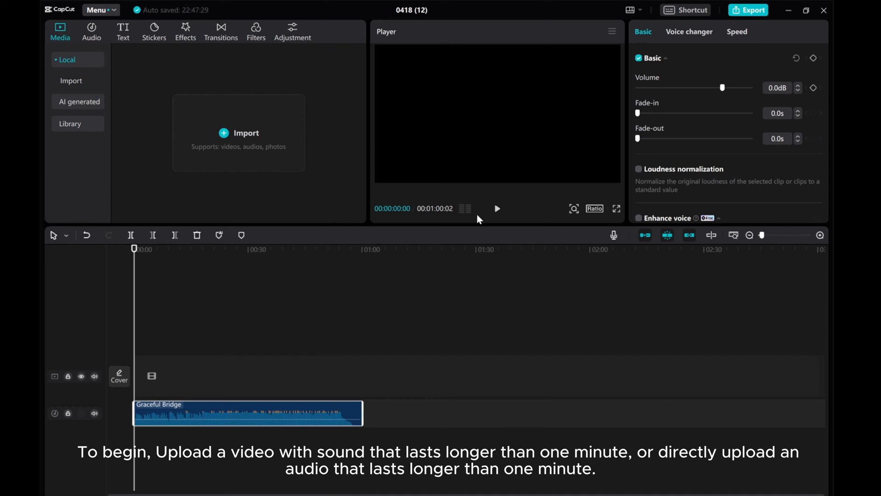
Start playback of the Graceful Bridge audio track in the Player.
{"action": "left_click", "coordinate": [496, 209]}
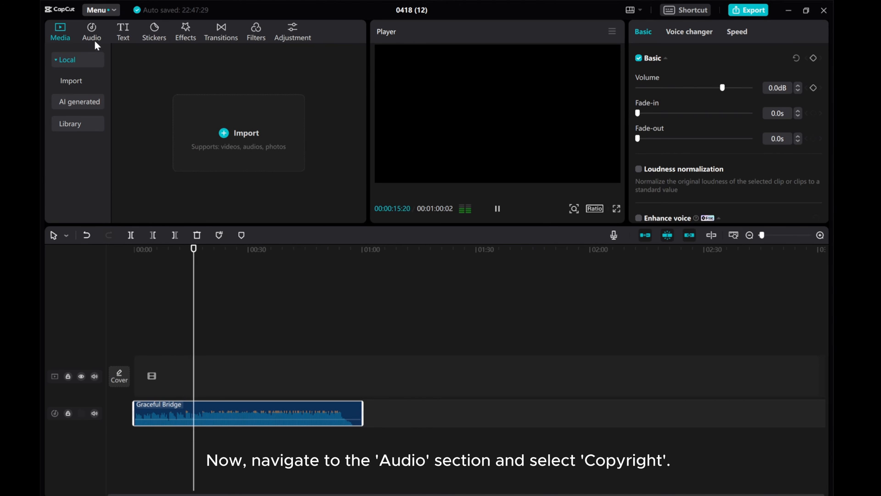
Go to the Audio library's Copyright page in the left sidebar.
{"action": "left_click", "coordinate": [91, 32]}
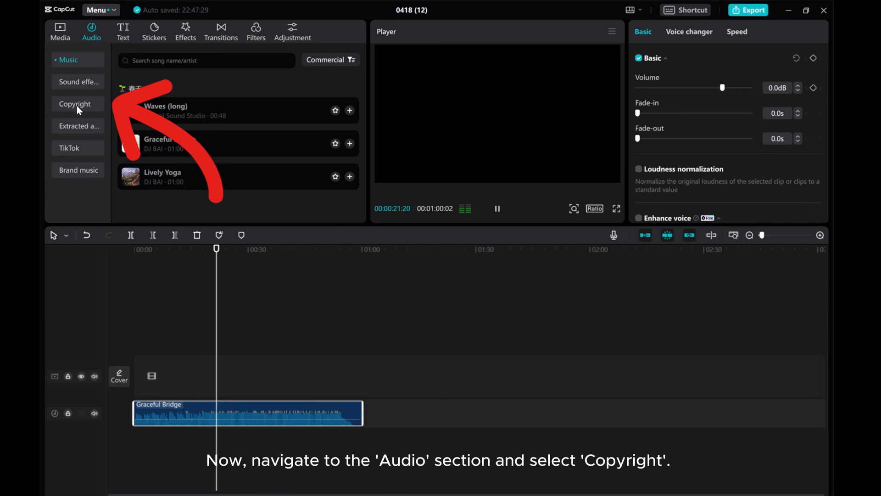
{"action": "left_click", "coordinate": [75, 104]}
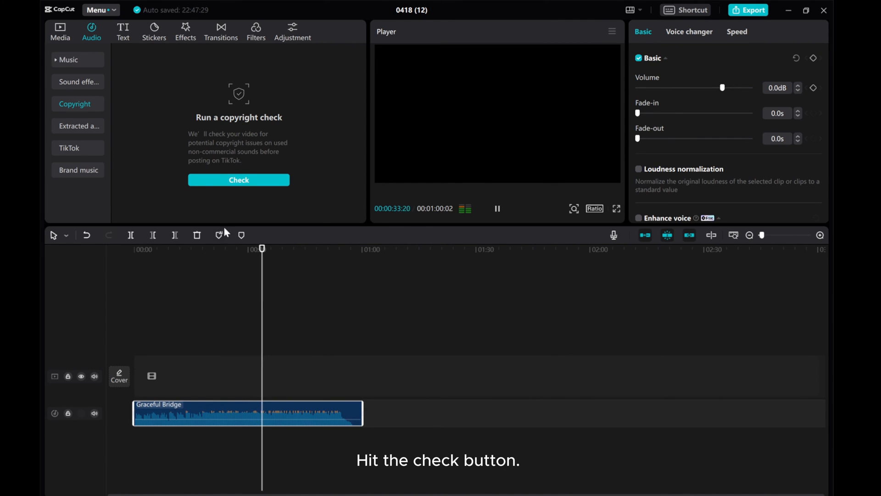
Run the Copyright sound check and get a passed, TikTok-postable result.
{"action": "left_click", "coordinate": [238, 180]}
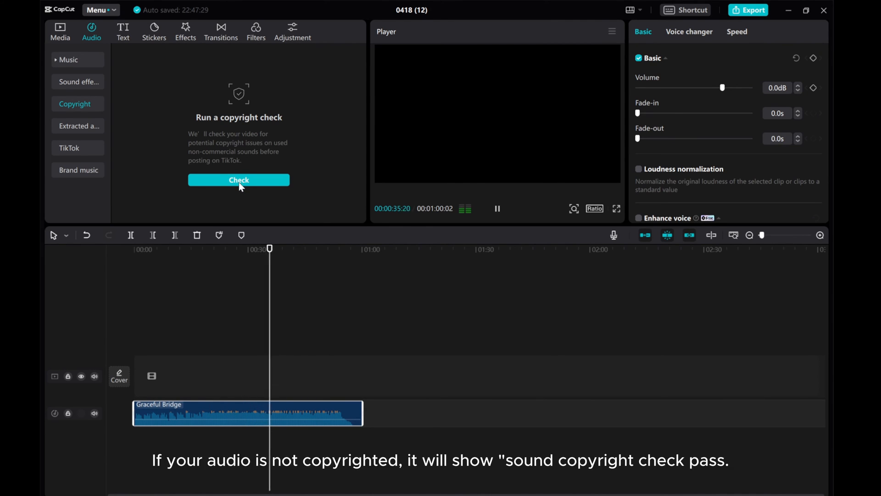
{"action": "left_click", "coordinate": [238, 180]}
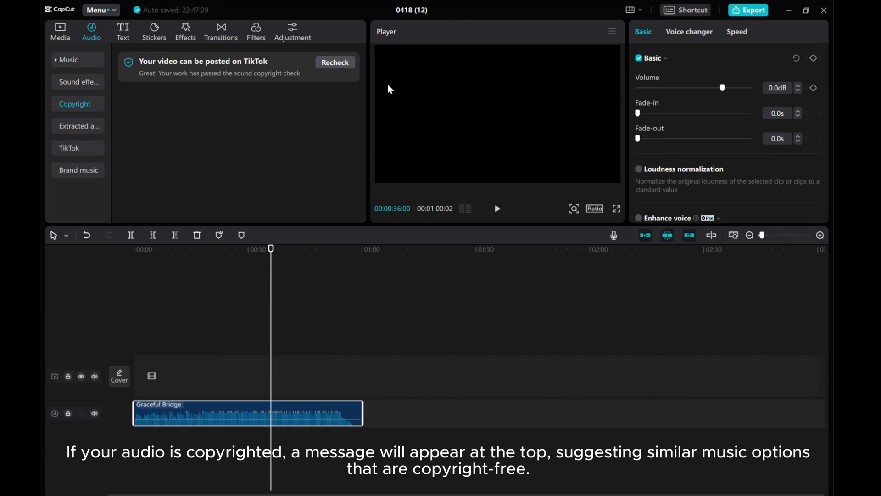
{"action": "mouse_move", "coordinate": [300, 92]}
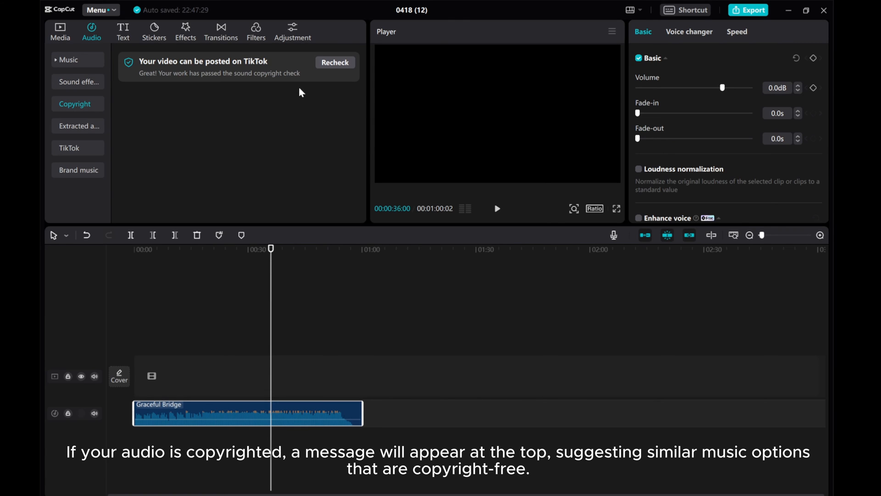
{"action": "mouse_move", "coordinate": [323, 111]}
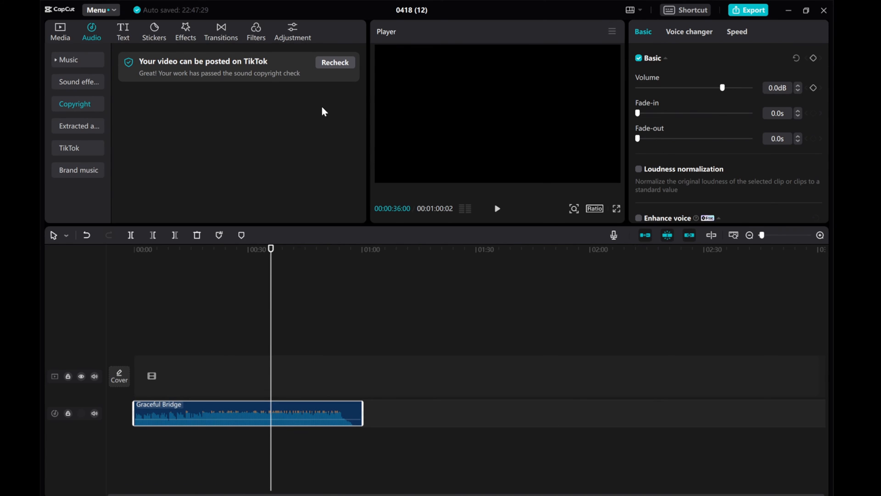
{"action": "mouse_move", "coordinate": [361, 116]}
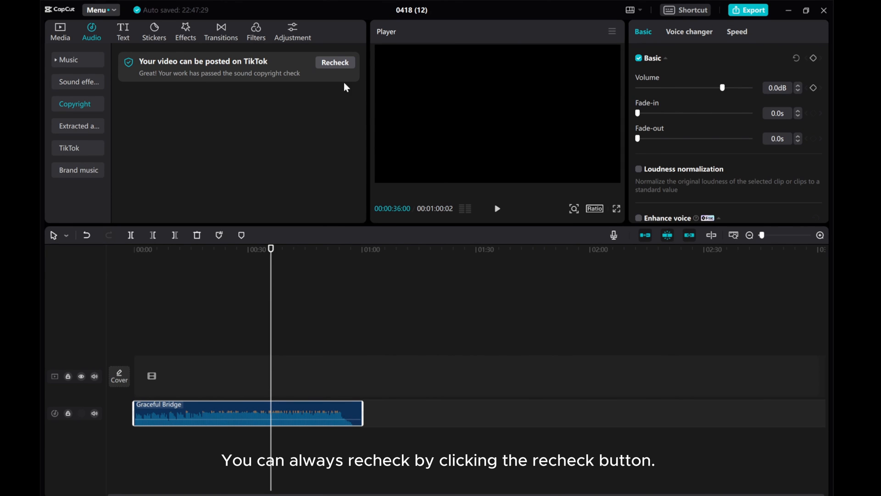
{"action": "mouse_move", "coordinate": [335, 68]}
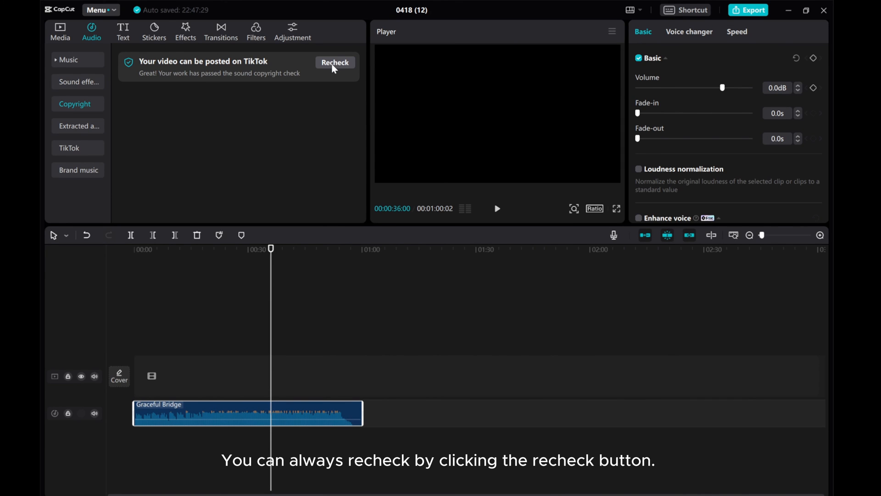
{"action": "left_click", "coordinate": [335, 62]}
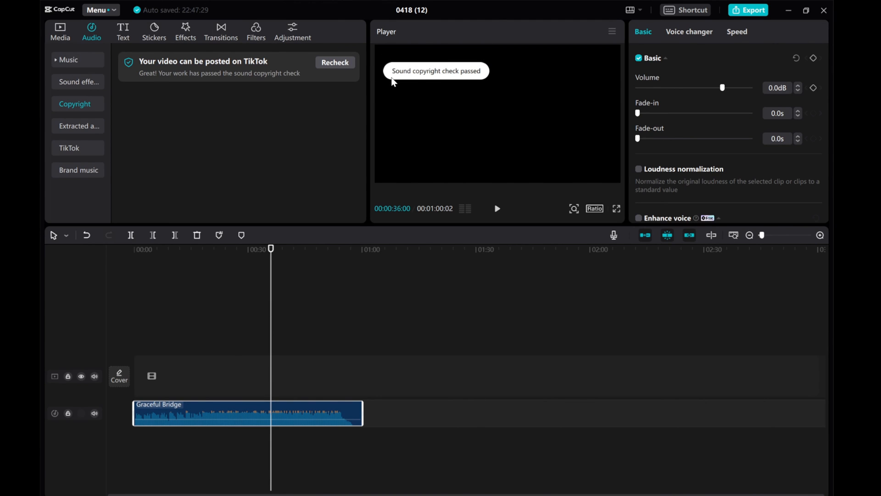
{"action": "mouse_move", "coordinate": [486, 90]}
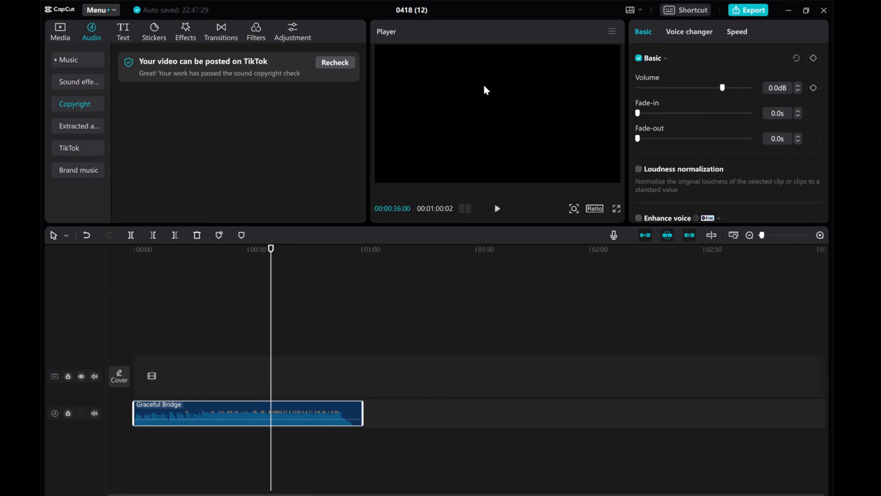
{"action": "mouse_move", "coordinate": [504, 98]}
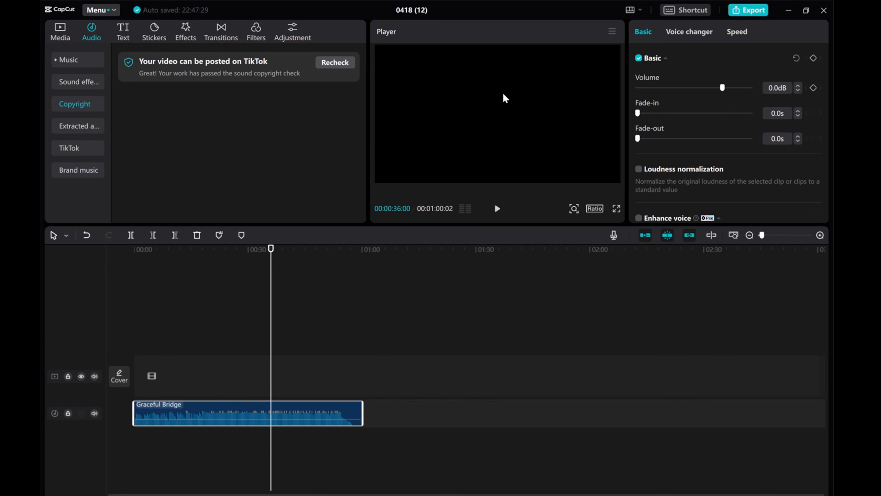
{"action": "mouse_move", "coordinate": [606, 420]}
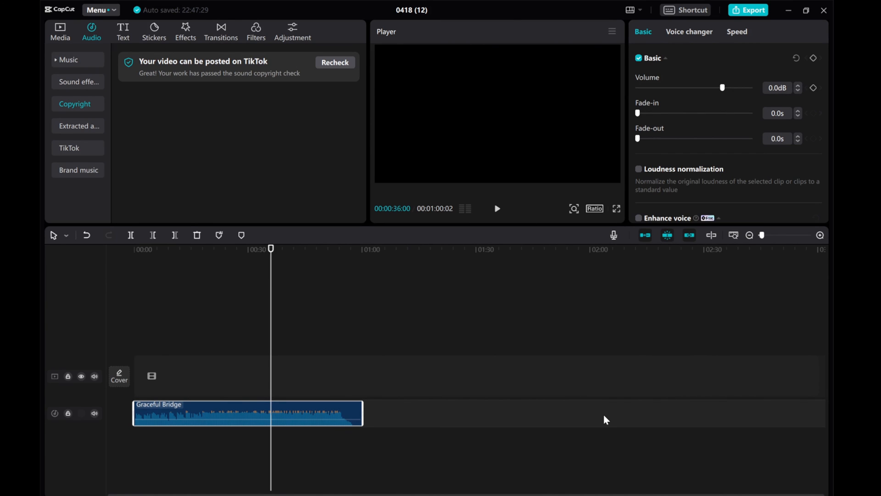